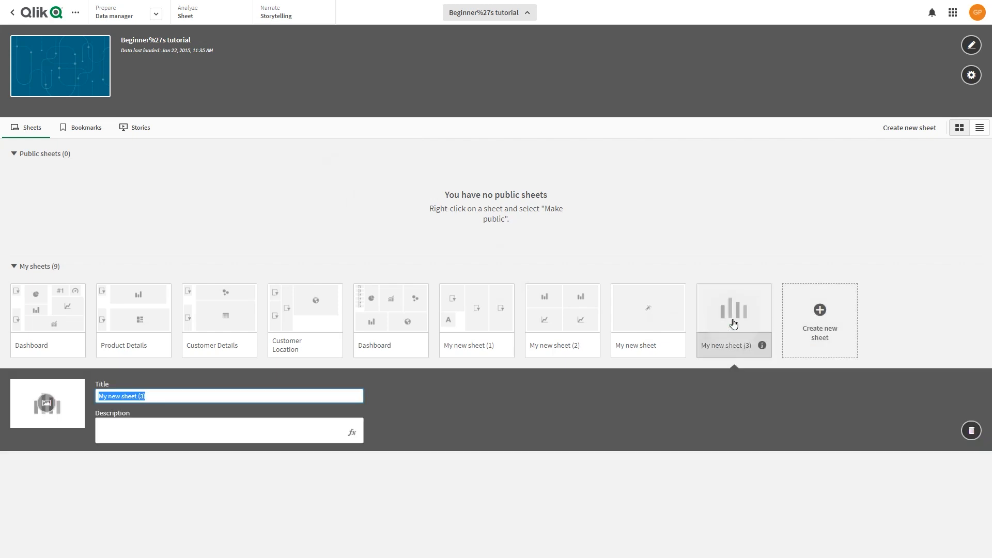
- Open the blank sheet 'My new sheet (3)' from the sheet overview for editing
{"action": "double_click", "coordinate": [733, 310]}
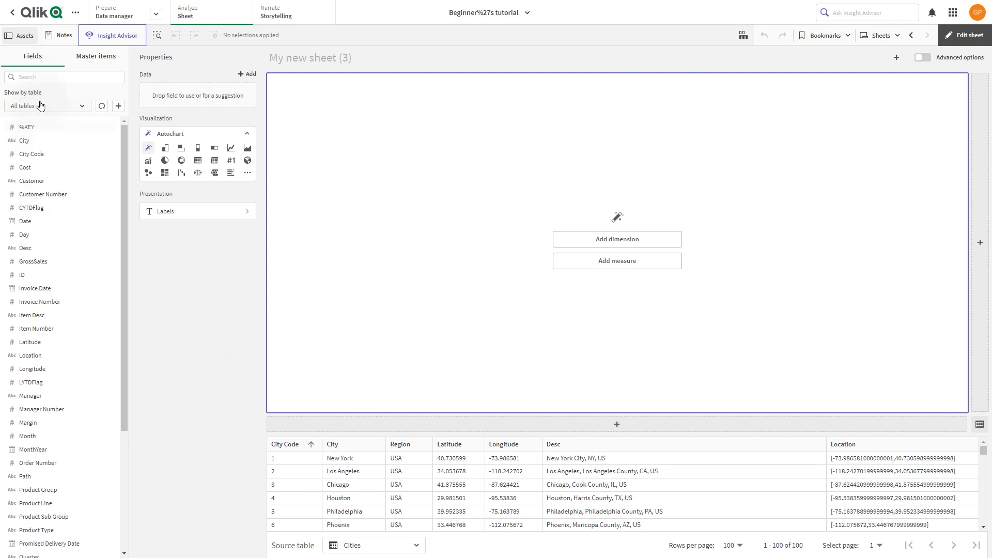
{"action": "mouse_move", "coordinate": [49, 296]}
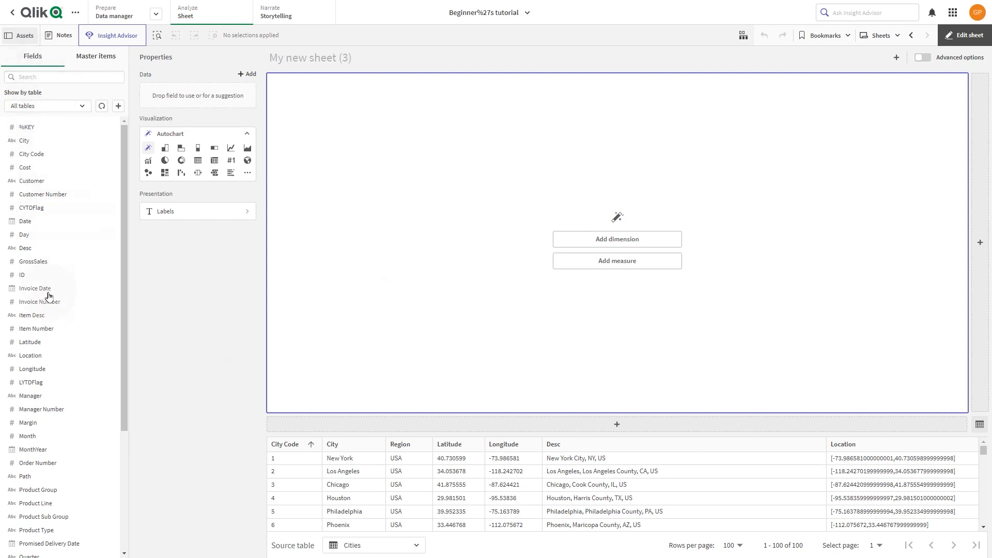
{"action": "left_click", "coordinate": [95, 56]}
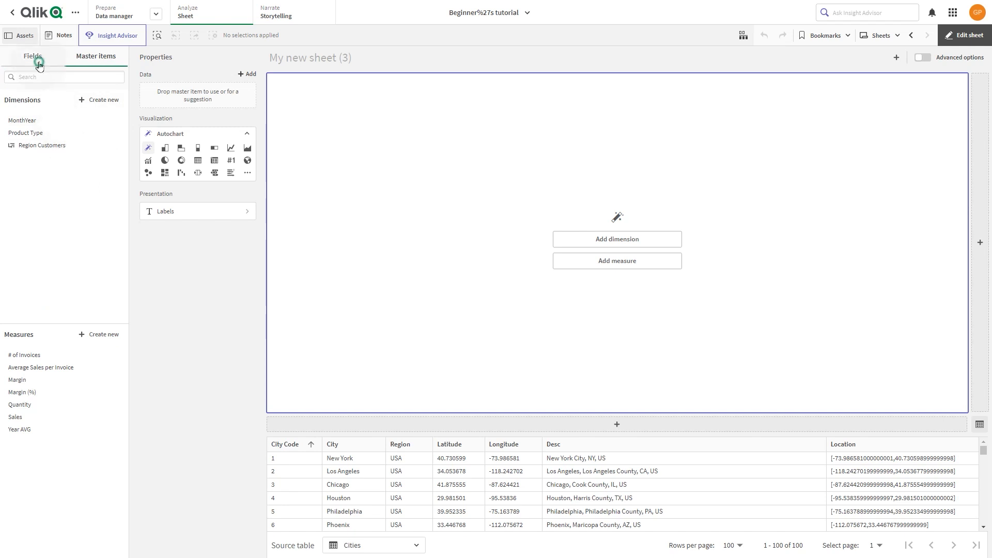
{"action": "left_click", "coordinate": [32, 56]}
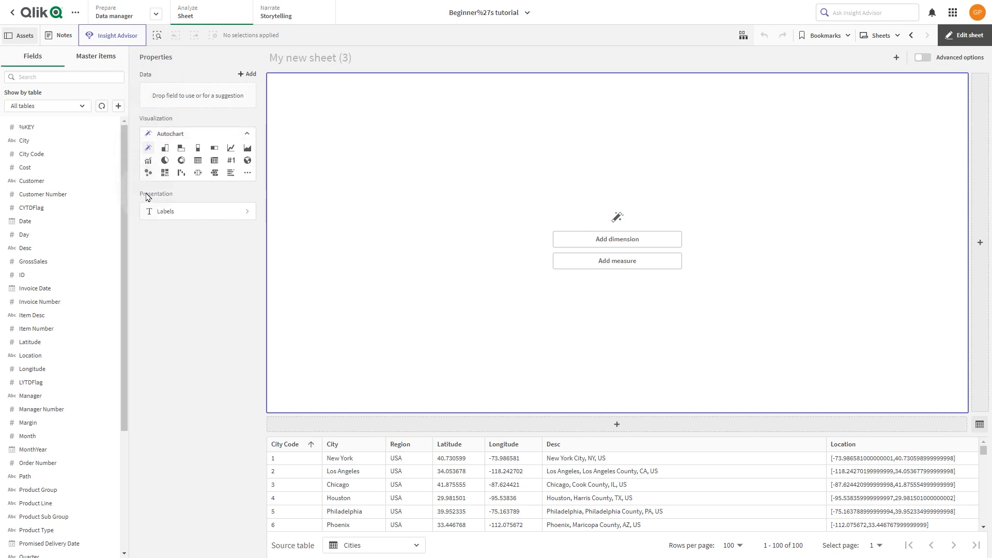
{"action": "mouse_move", "coordinate": [172, 233]}
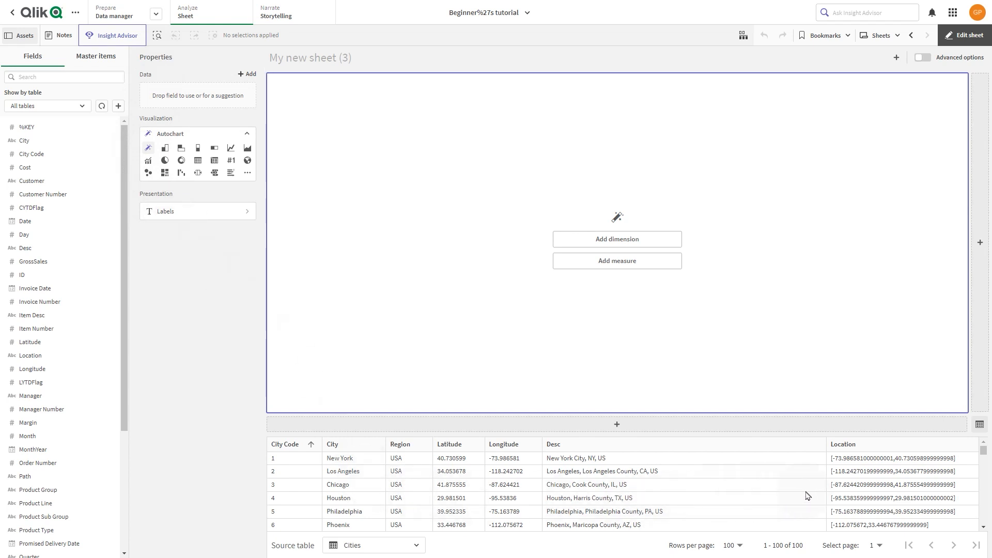
{"action": "mouse_move", "coordinate": [616, 424]}
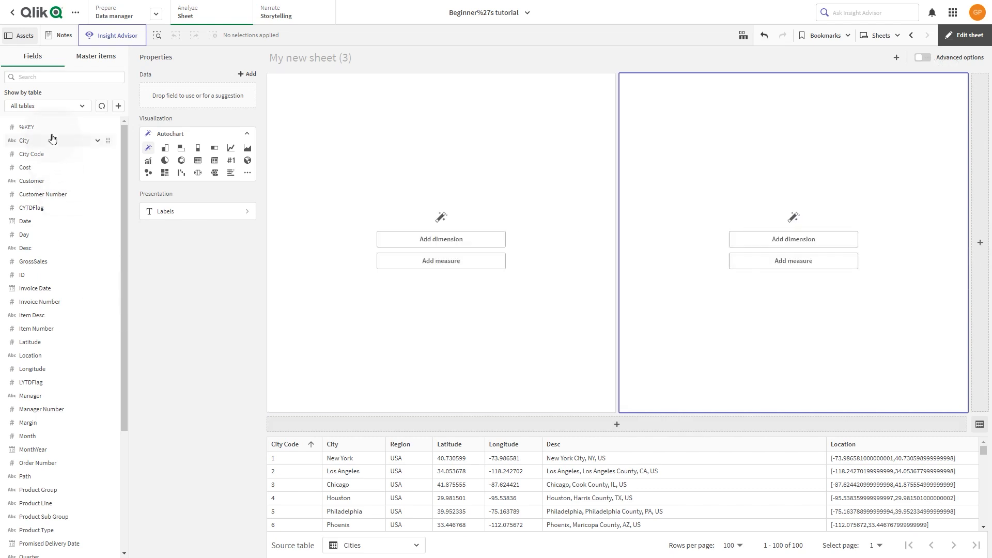
{"action": "mouse_move", "coordinate": [22, 235]}
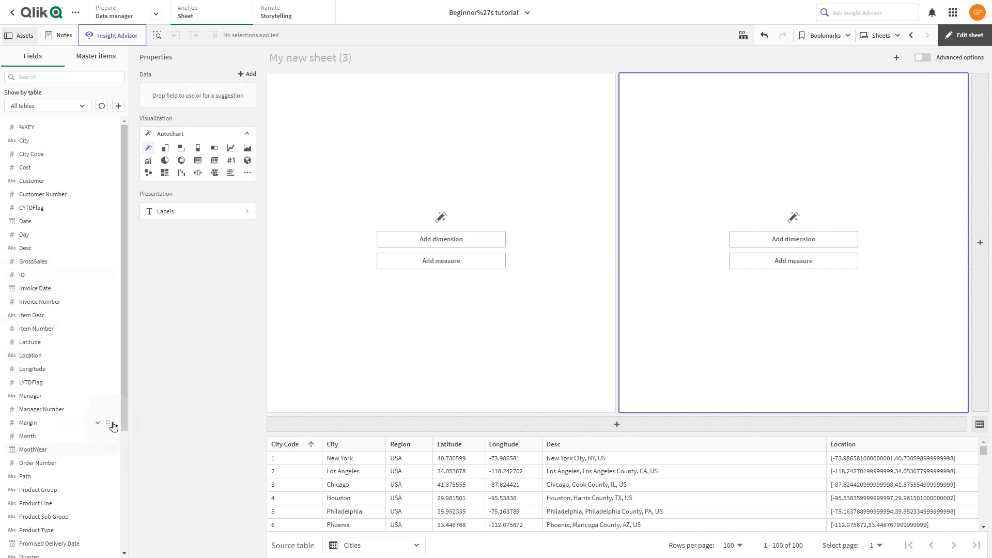
- Scroll the Fields list beside the two empty chart placeholders
{"action": "scroll", "scroll_direction": "down", "scroll_amount": 3}
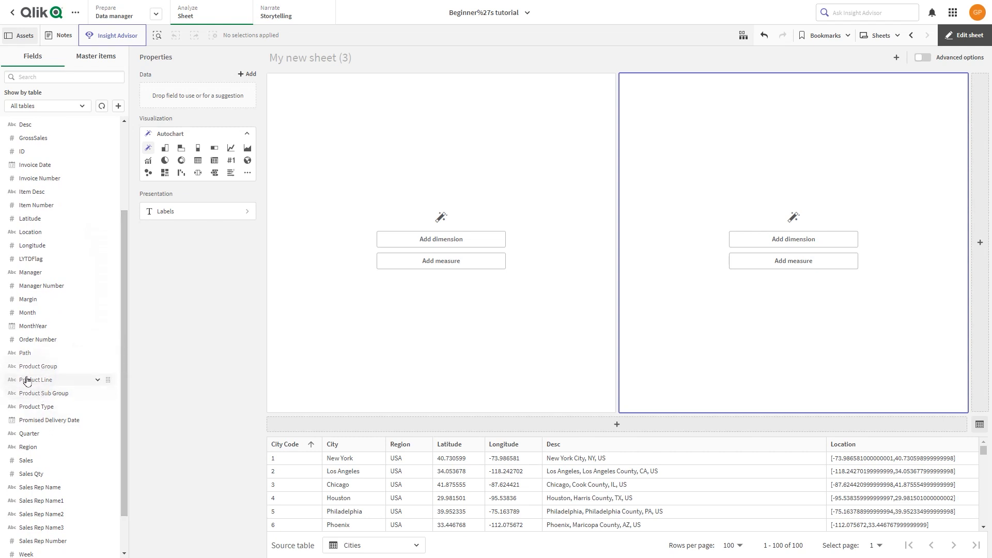
- Select Baking Goods, Beverages and Breakfast Foods in the Product Group field, then collapse its list
{"action": "left_click", "coordinate": [98, 367]}
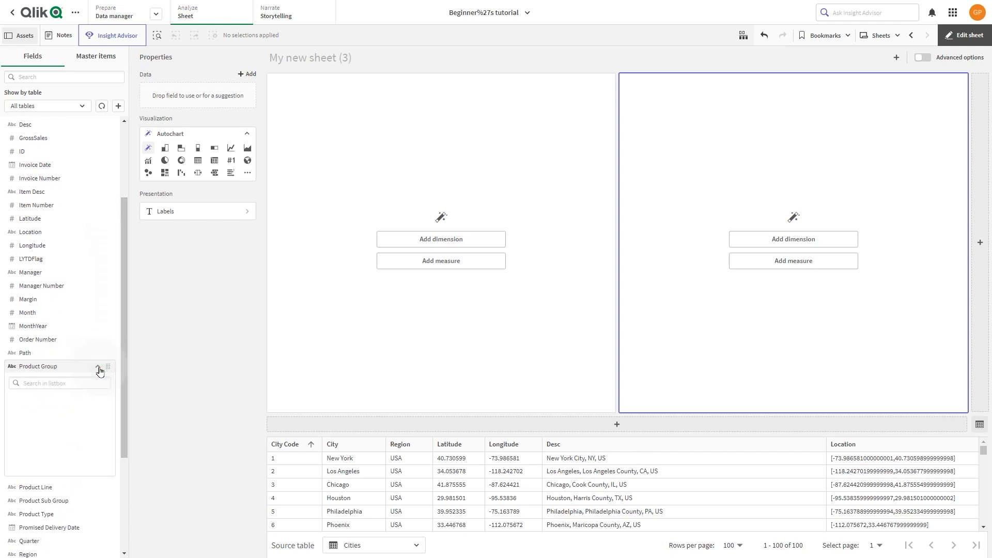
{"action": "left_click", "coordinate": [98, 368]}
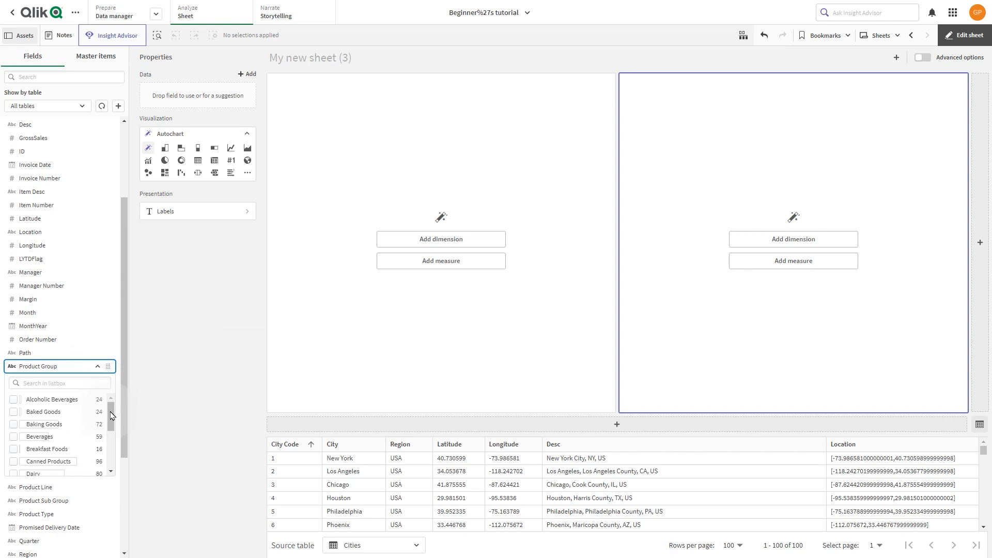
{"action": "scroll", "scroll_direction": "down", "scroll_amount": 3}
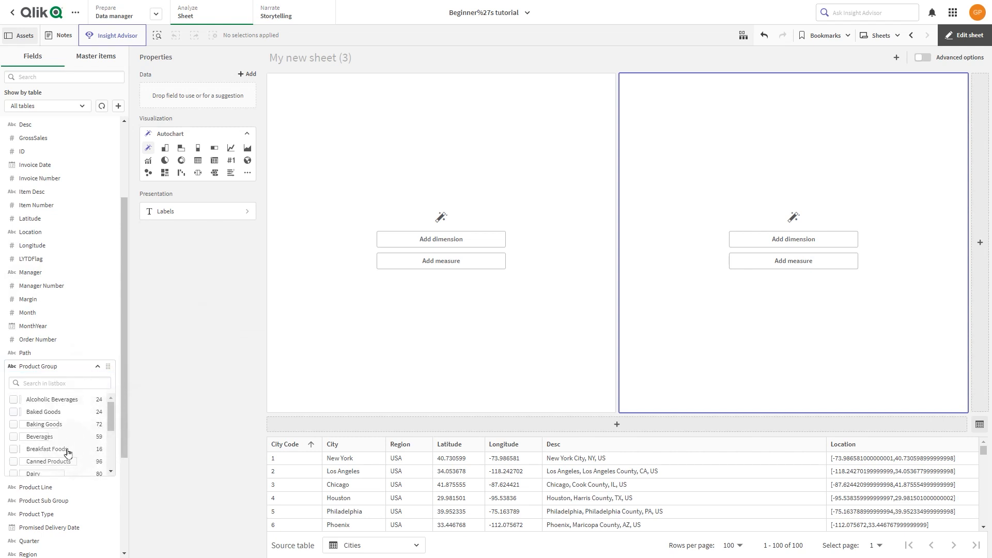
{"action": "left_click", "coordinate": [43, 423]}
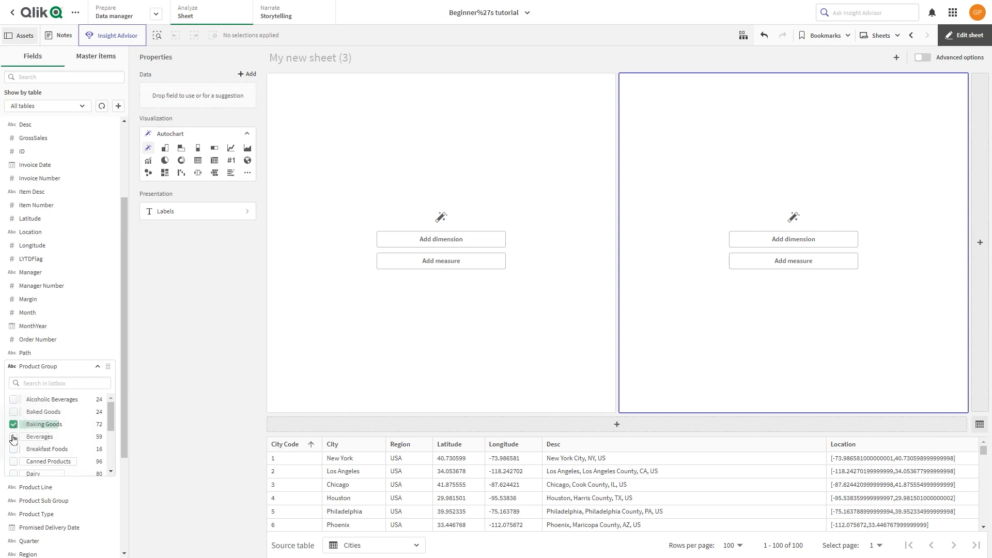
{"action": "left_click", "coordinate": [39, 436]}
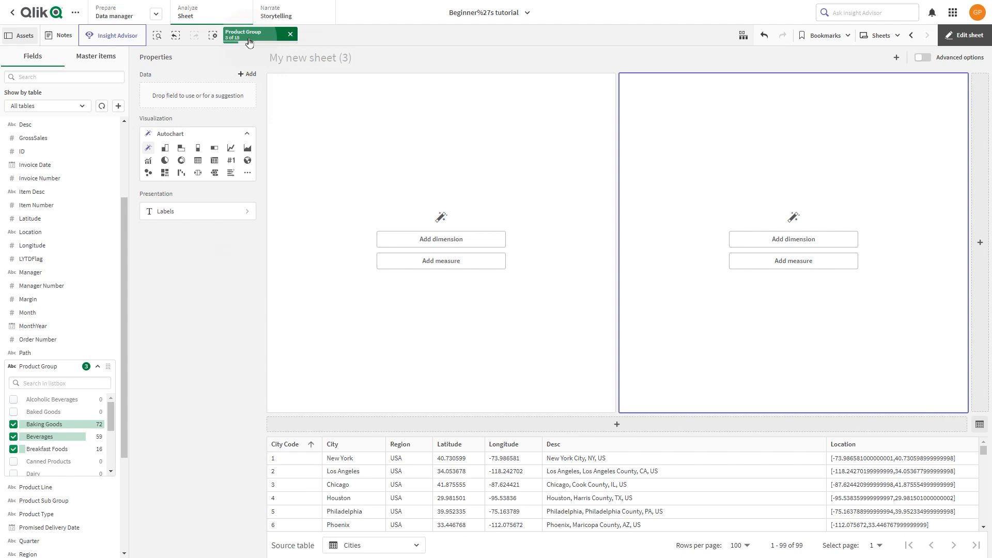
{"action": "mouse_move", "coordinate": [250, 38]}
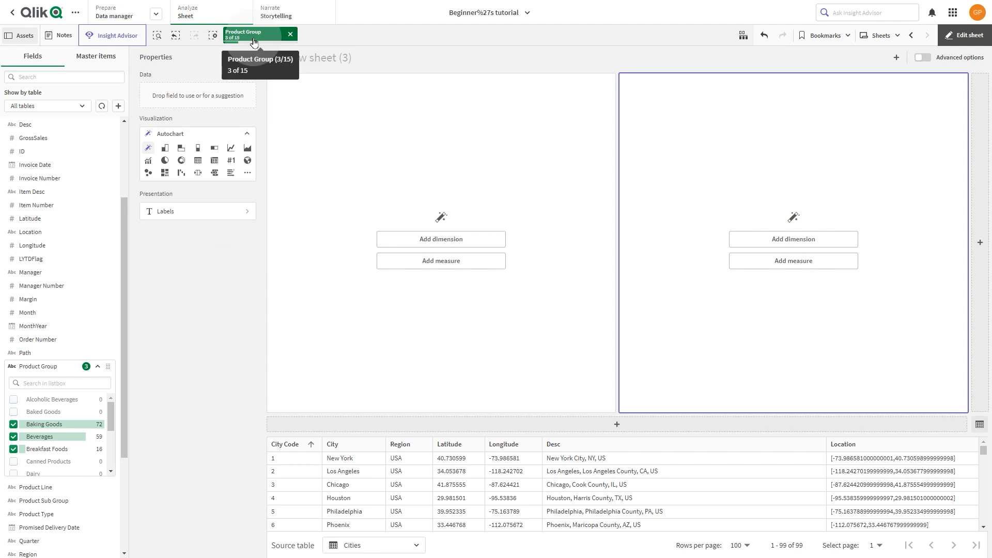
{"action": "mouse_move", "coordinate": [98, 377]}
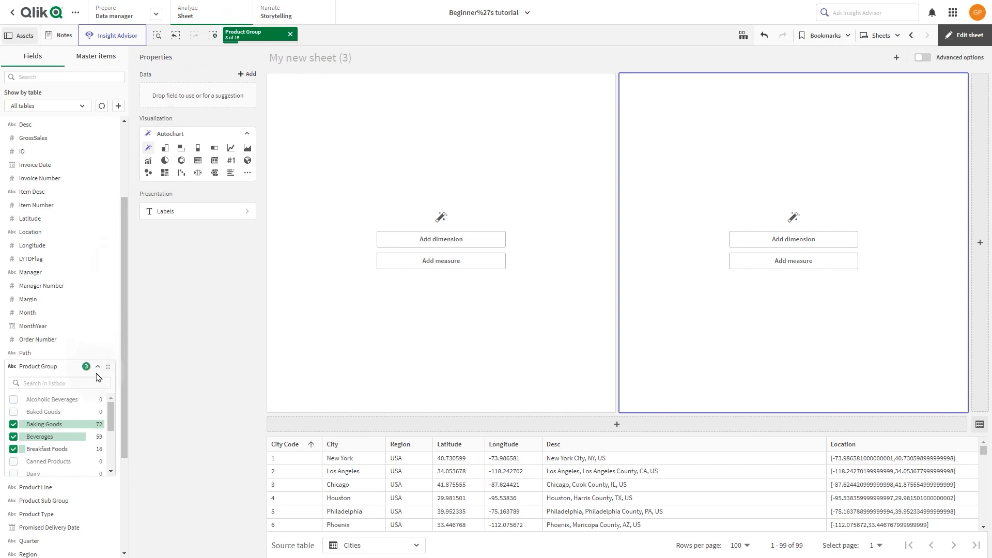
{"action": "left_click", "coordinate": [98, 369]}
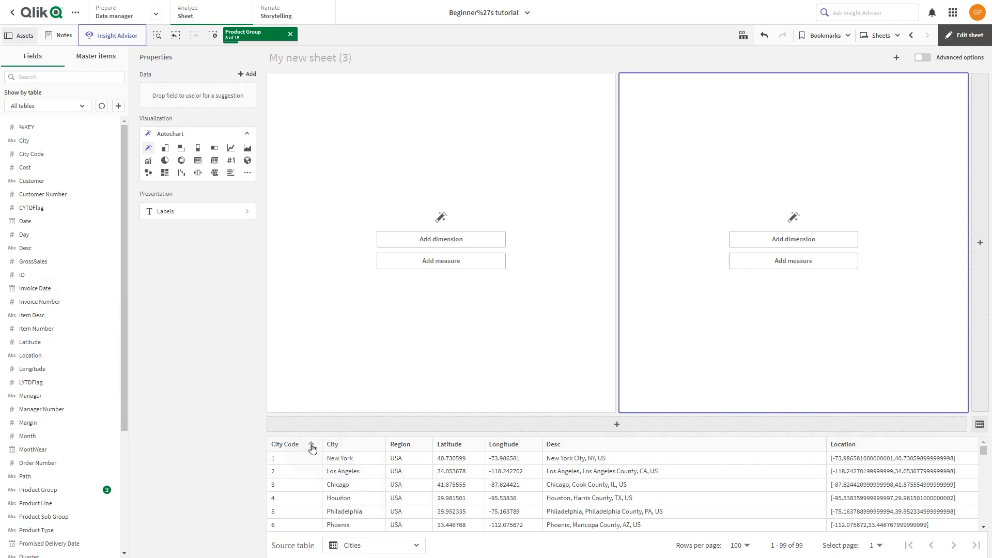
- Sort the Cities preview by city name and filter the Region to Spain
{"action": "left_click", "coordinate": [313, 446]}
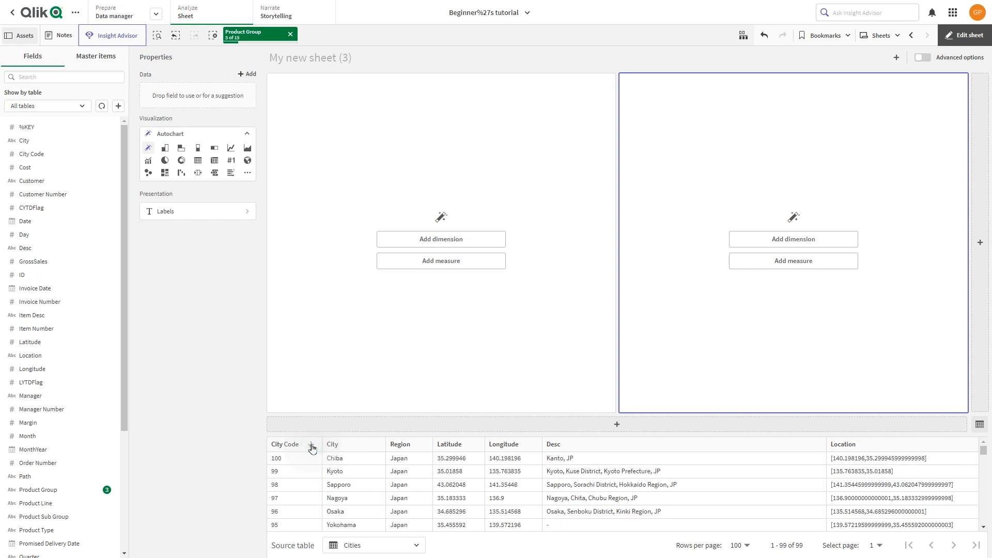
{"action": "left_click", "coordinate": [285, 444]}
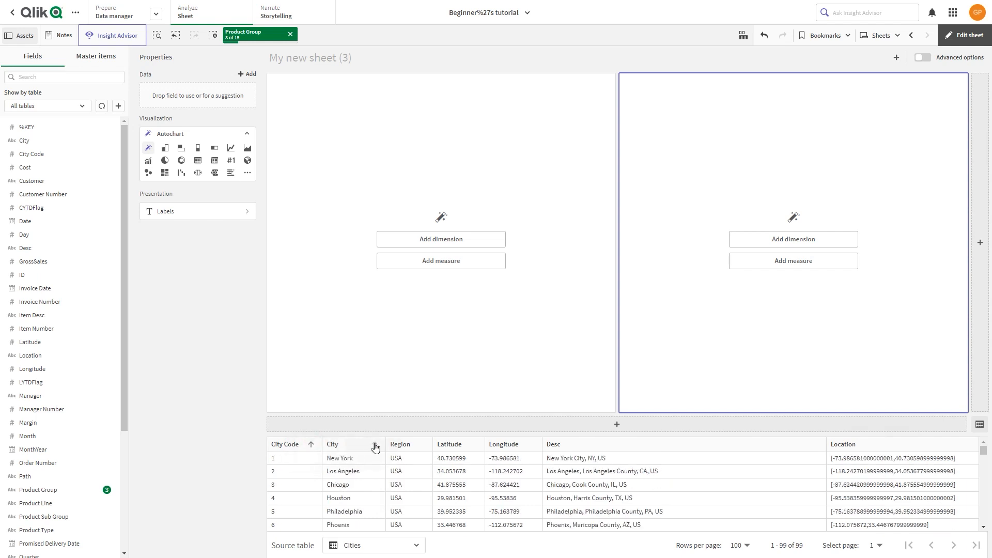
{"action": "left_click", "coordinate": [333, 443]}
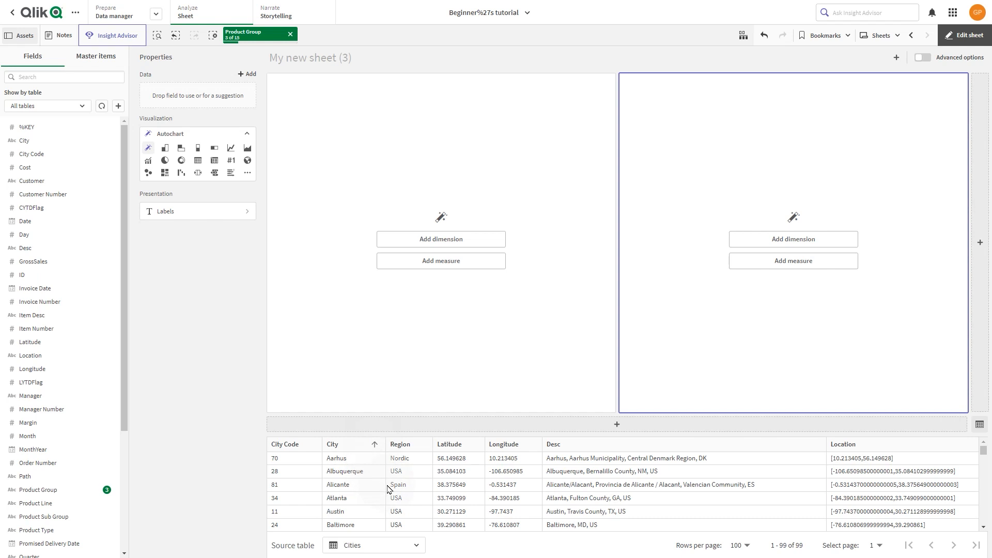
{"action": "left_click", "coordinate": [398, 484]}
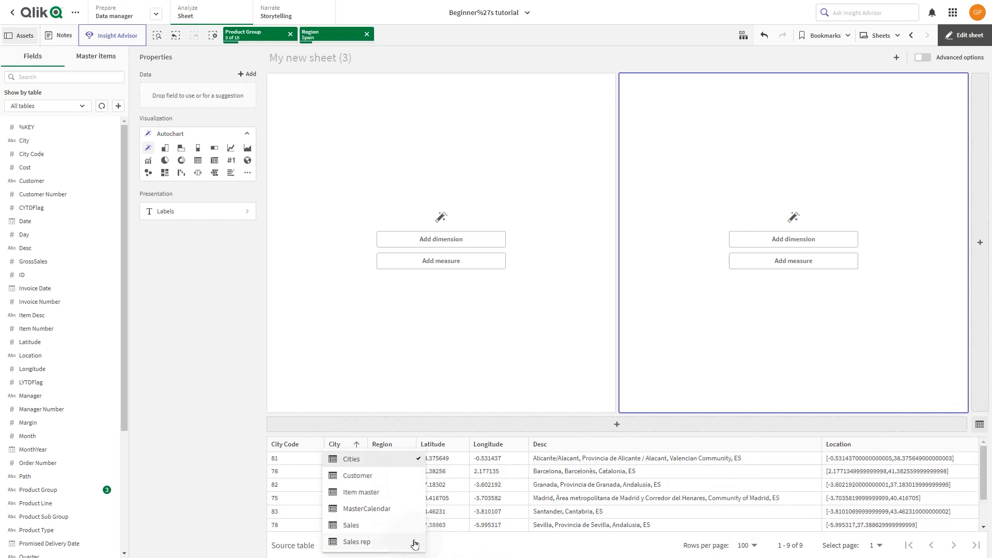
{"action": "mouse_move", "coordinate": [373, 543]}
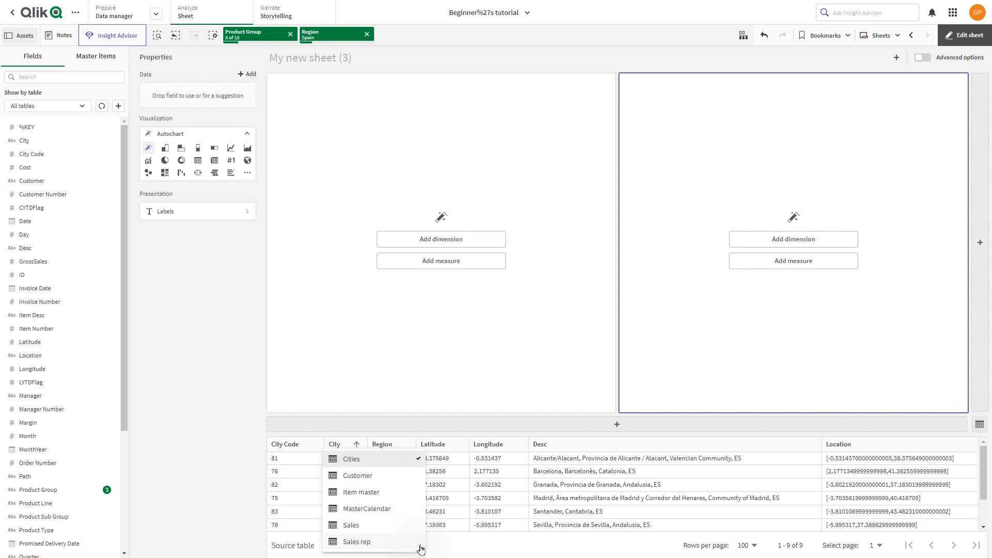
{"action": "left_click", "coordinate": [352, 459]}
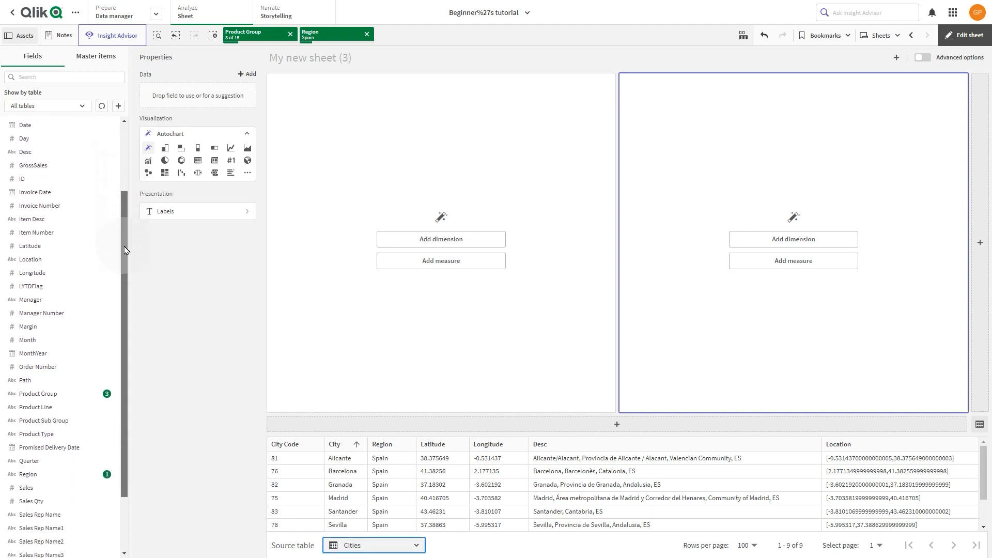
- Give the left placeholder Product Type as dimension and Sales as measure
{"action": "scroll", "scroll_direction": "down", "scroll_amount": 3}
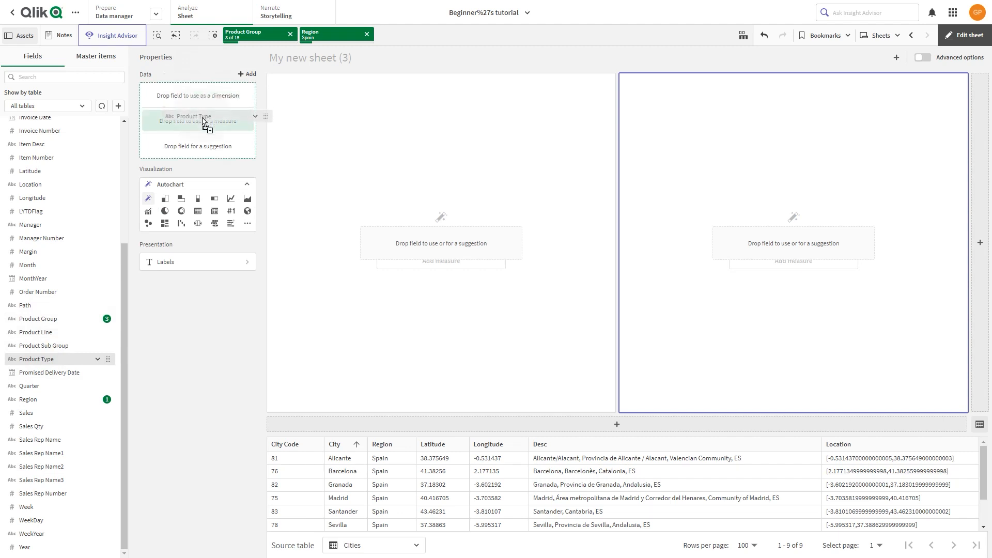
{"action": "left_click_drag", "start_coordinate": [197, 120], "coordinate": [186, 184]}
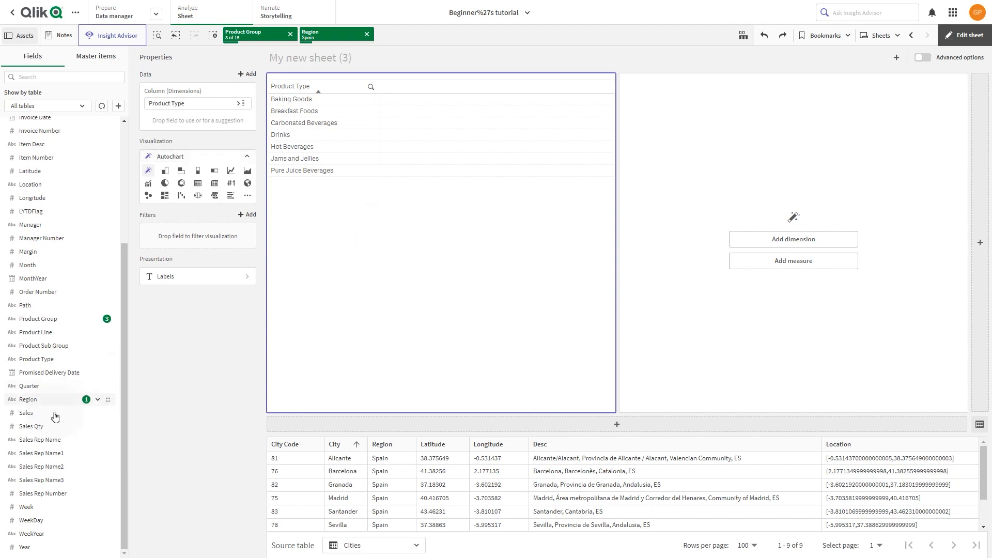
{"action": "left_click_drag", "start_coordinate": [55, 416], "coordinate": [440, 242]}
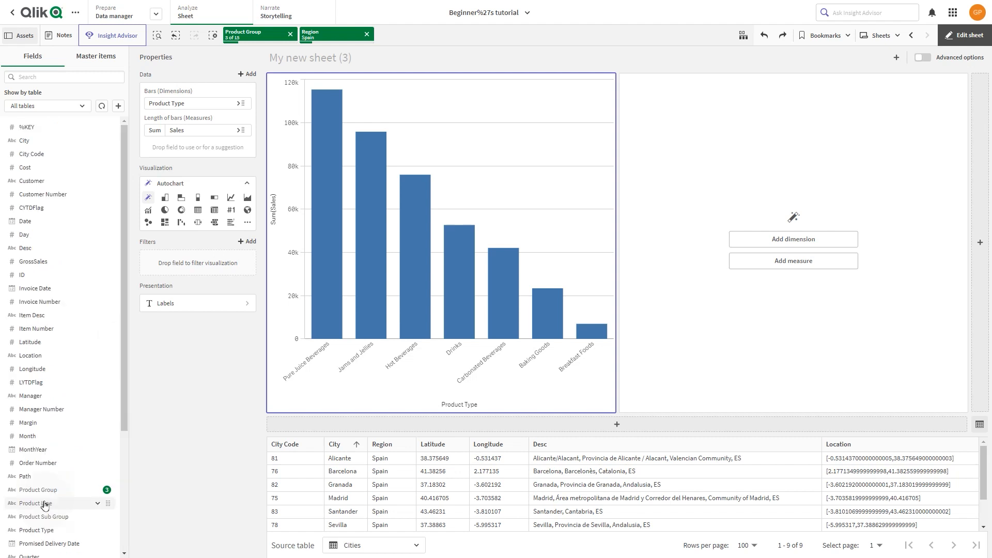
- Add Product Line as a second dimension beside Product Type in the left chart
{"action": "left_click_drag", "start_coordinate": [38, 503], "coordinate": [380, 242]}
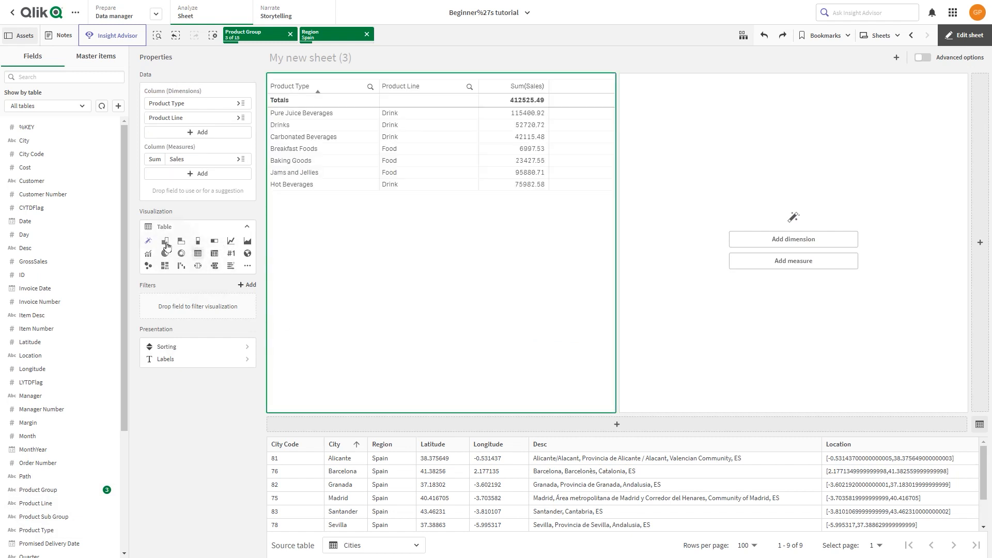
- Switch the left chart's visualization to a vertical grouped bar chart
{"action": "left_click", "coordinate": [165, 207]}
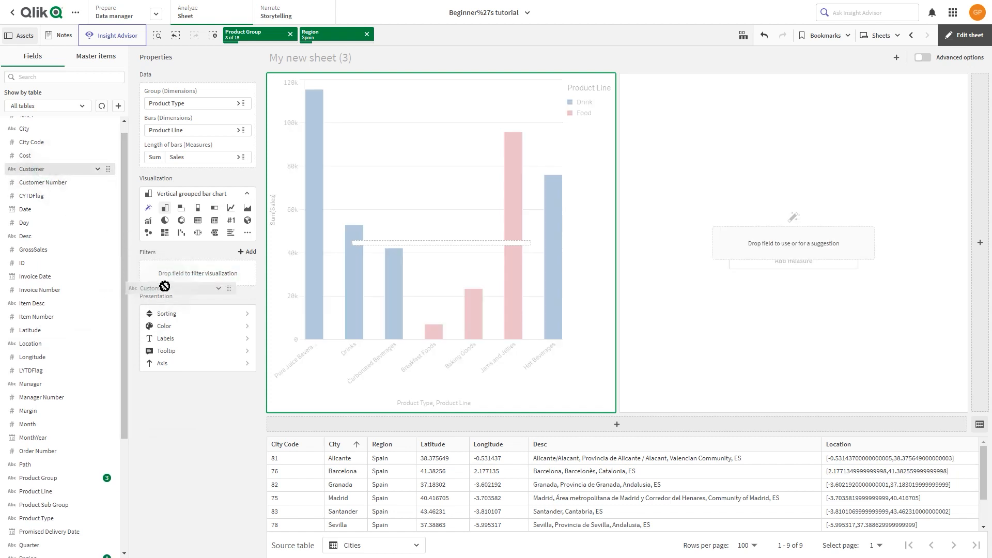
- Tick A&R Partners, A-2-Z Solutions, A1 Datacom Supply and A2Z Solutions in the chart's Customer filter
{"action": "left_click", "coordinate": [161, 270]}
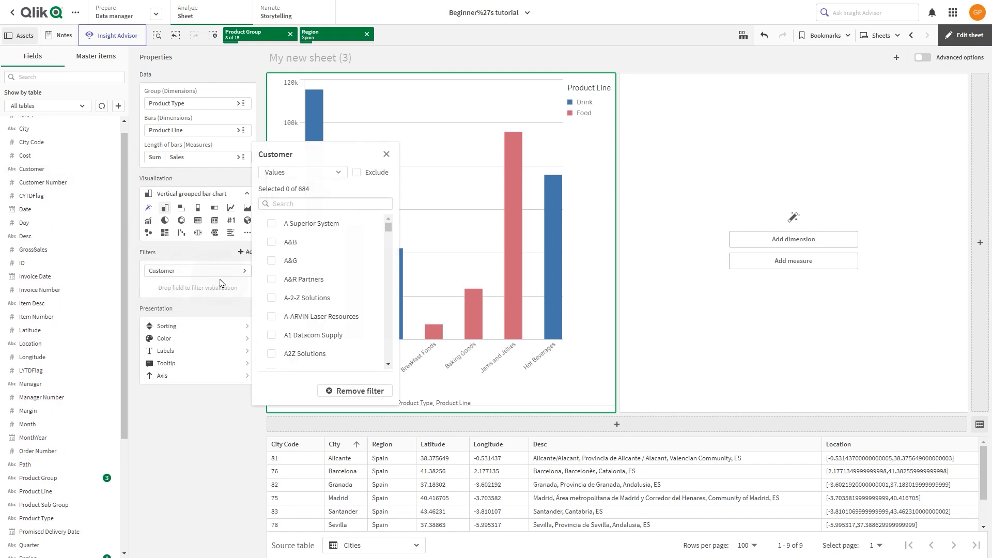
{"action": "left_click", "coordinate": [271, 279]}
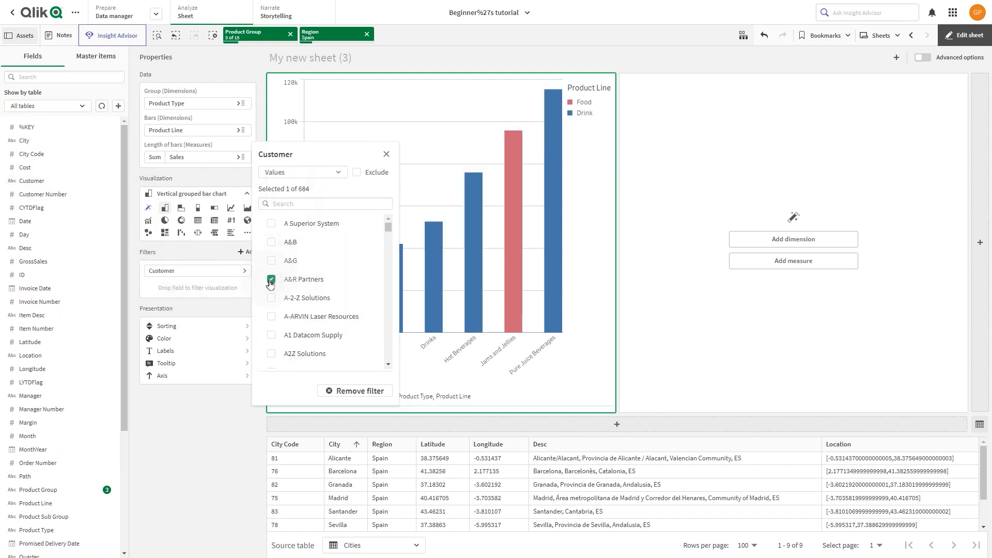
{"action": "left_click", "coordinate": [271, 298]}
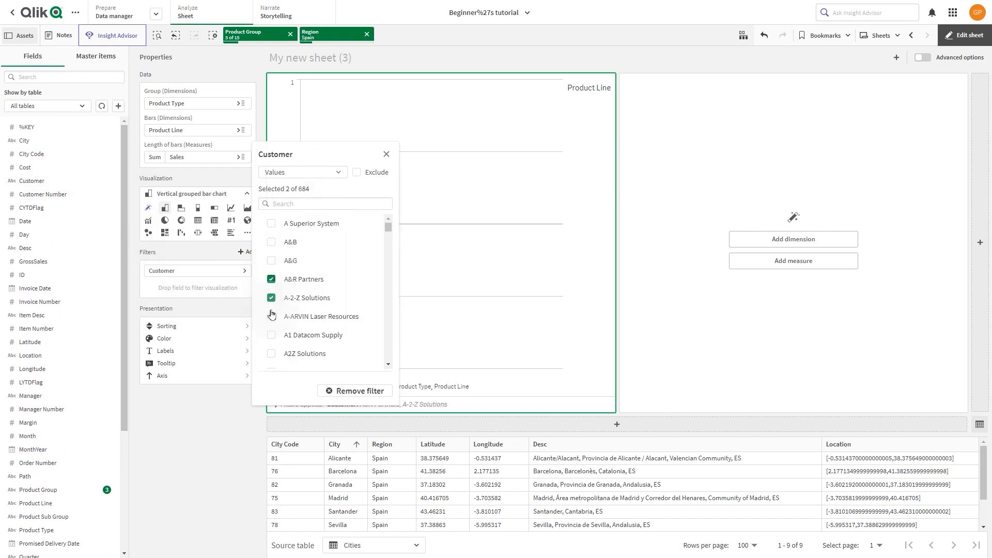
{"action": "left_click", "coordinate": [271, 316]}
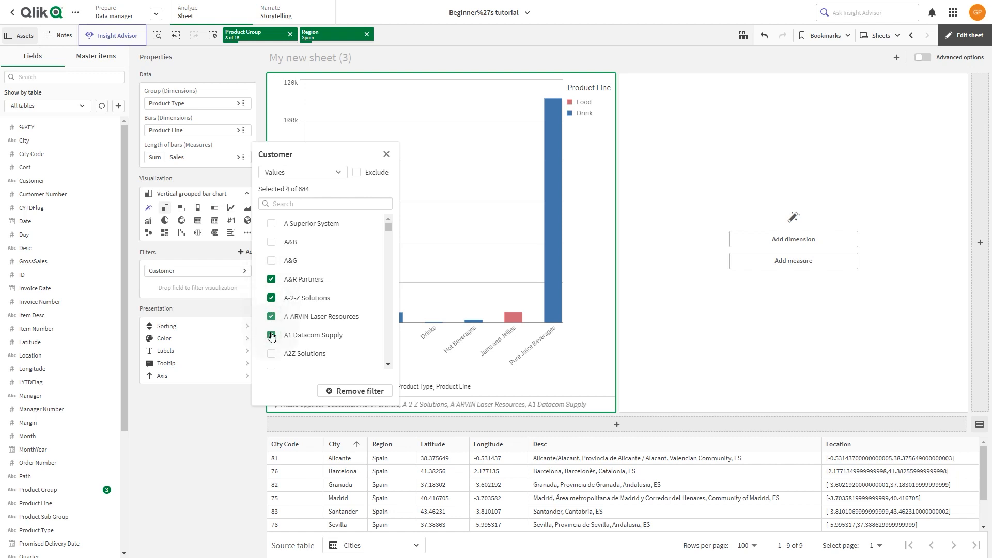
{"action": "left_click", "coordinate": [271, 336]}
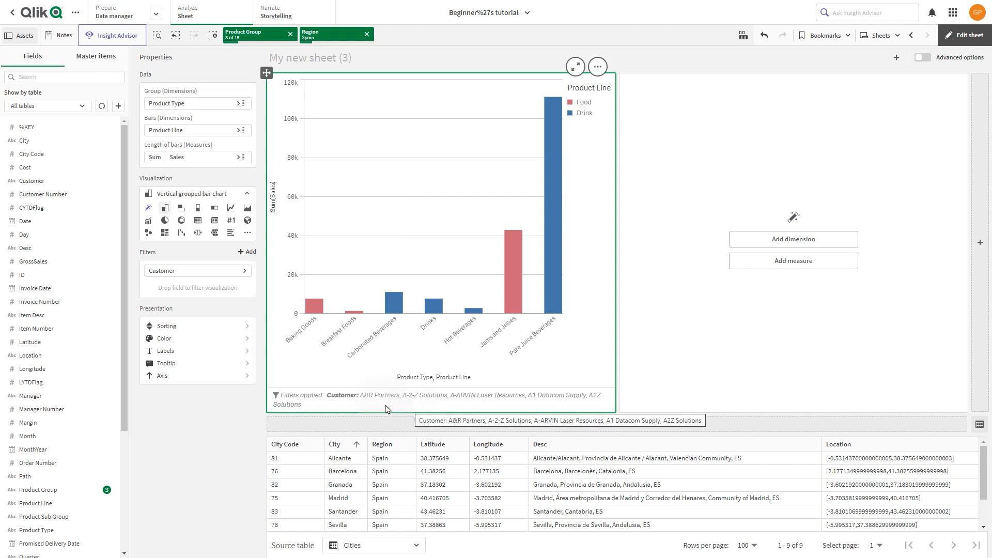
{"action": "mouse_move", "coordinate": [553, 405]}
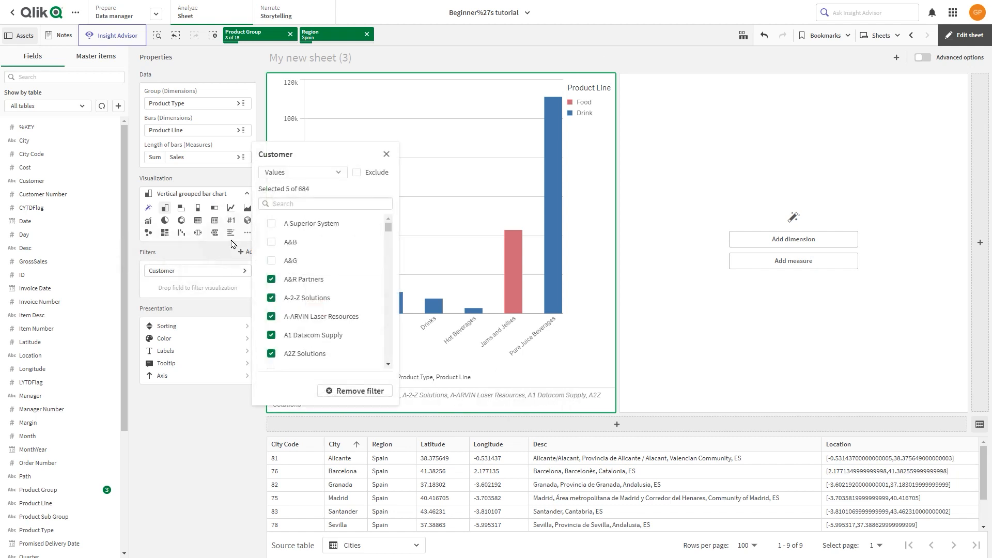
- Switch the Customer filter from picked values to Condition mode
{"action": "left_click", "coordinate": [301, 172]}
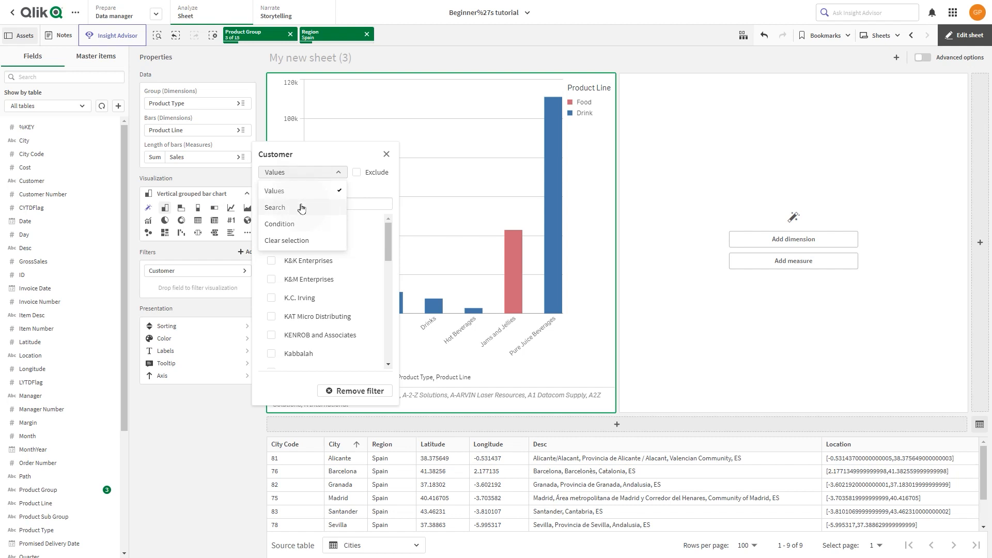
{"action": "mouse_move", "coordinate": [300, 214]}
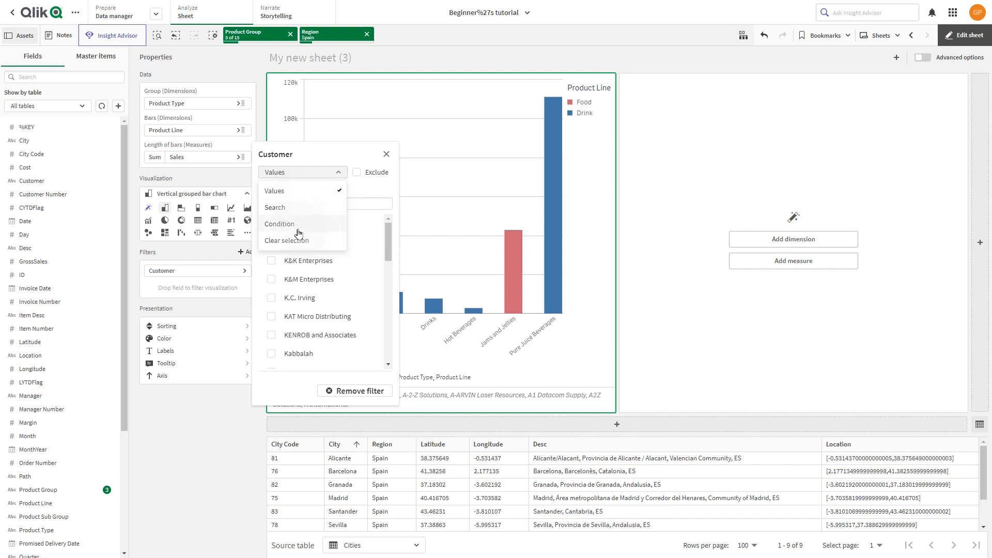
{"action": "left_click", "coordinate": [280, 223]}
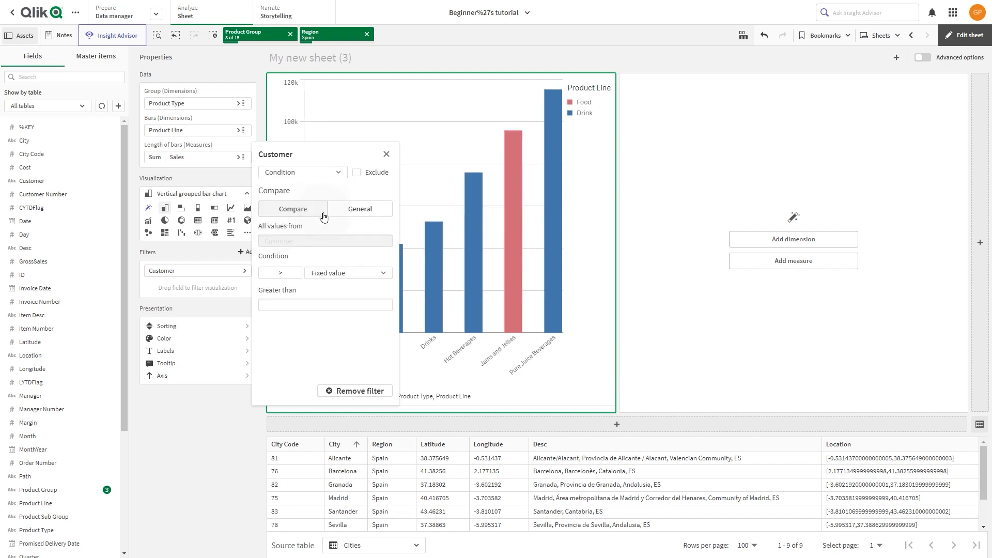
{"action": "mouse_move", "coordinate": [339, 206]}
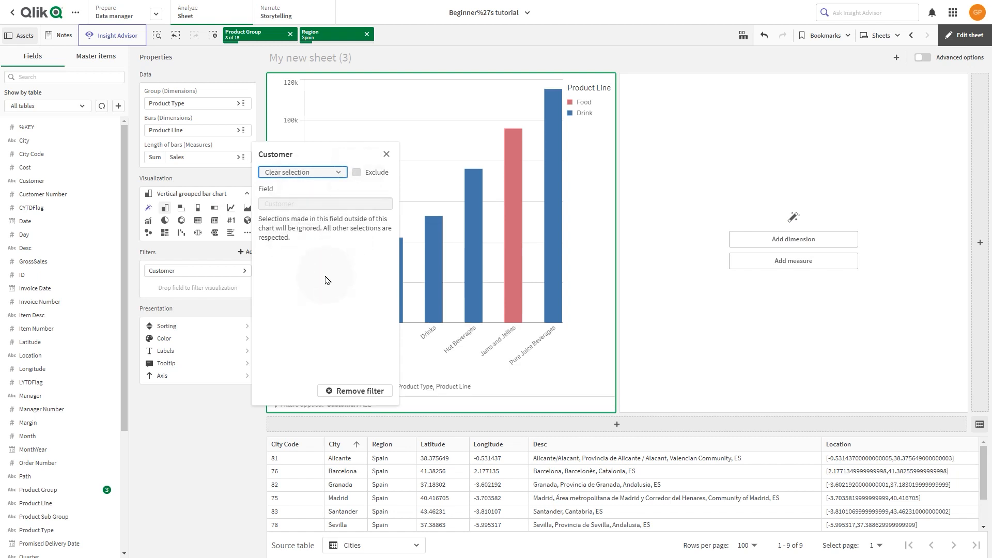
{"action": "mouse_move", "coordinate": [305, 423]}
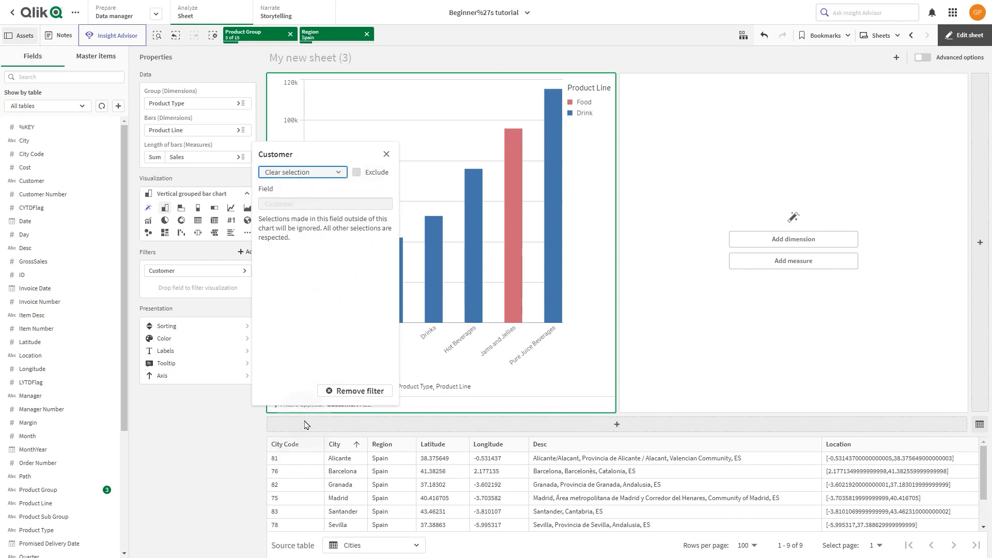
{"action": "mouse_move", "coordinate": [321, 242]}
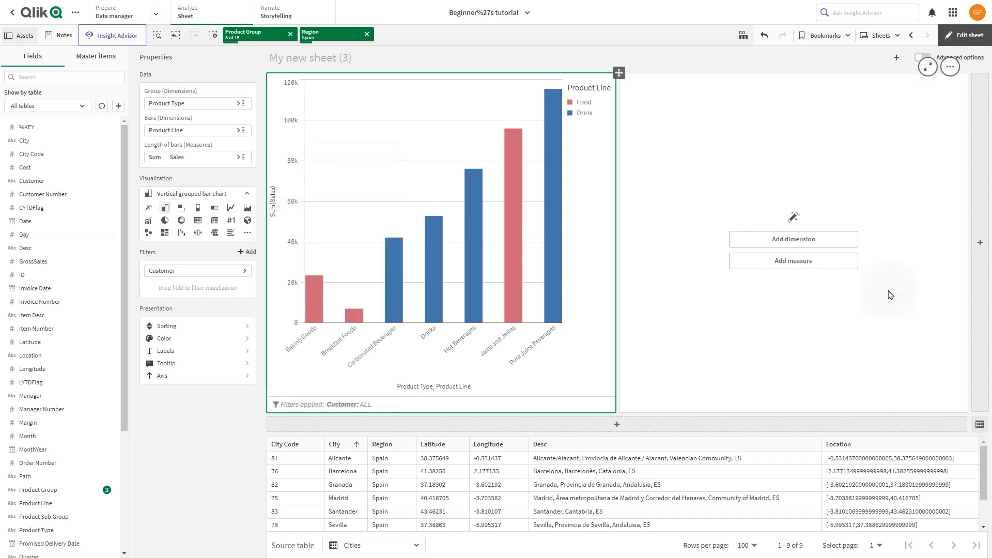
- Add MonthYear, found by searching 'year', as the right chart's dimension
{"action": "left_click", "coordinate": [792, 239]}
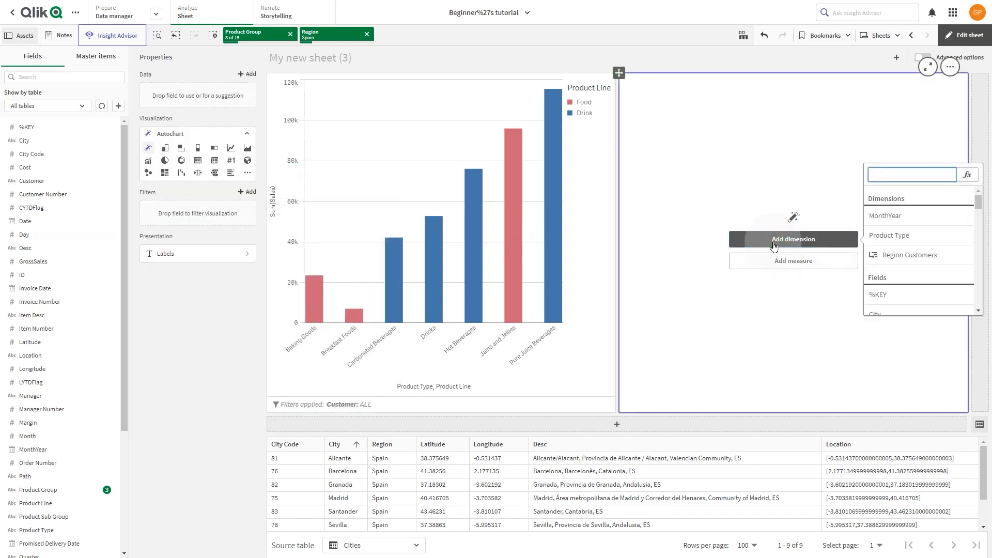
{"action": "type", "text": "year"}
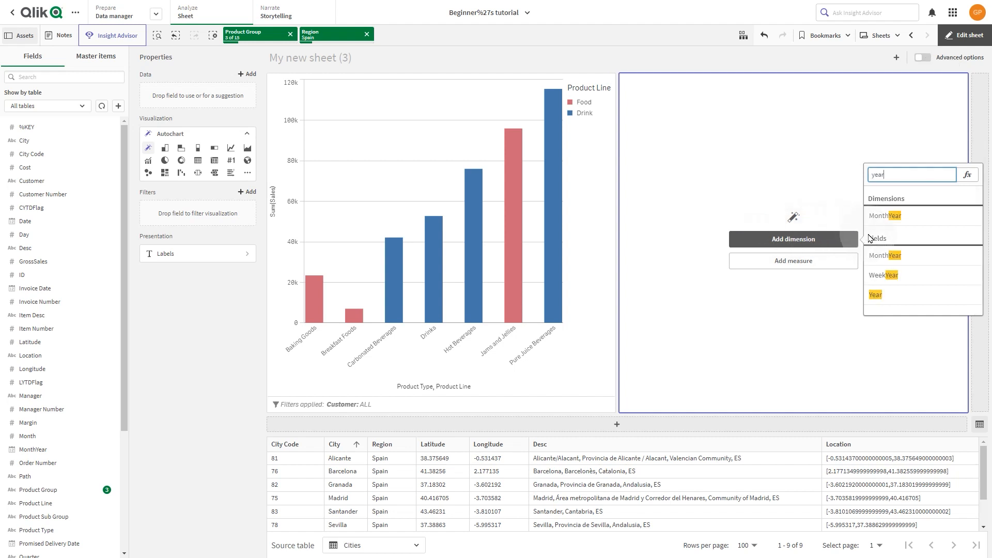
{"action": "left_click", "coordinate": [884, 215]}
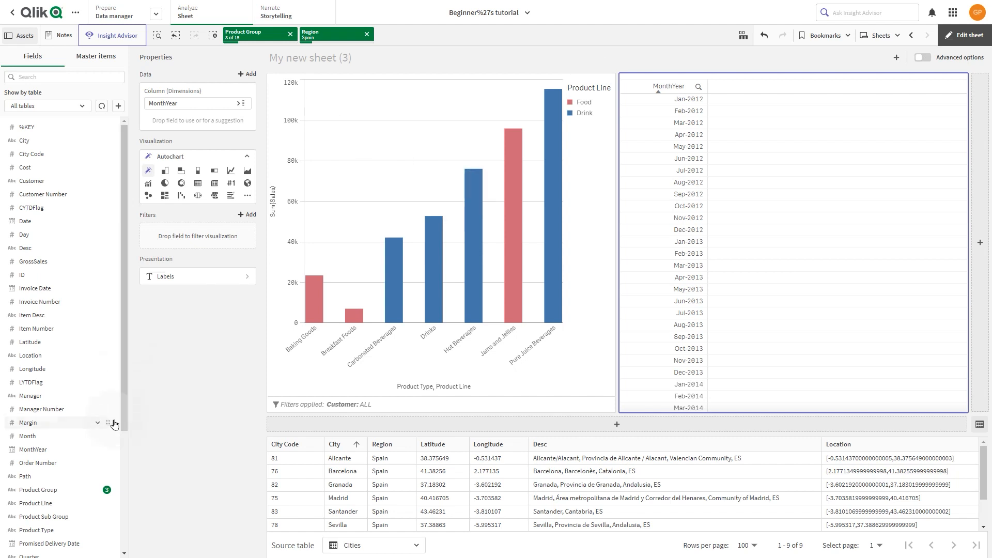
{"action": "scroll", "scroll_direction": "down", "scroll_amount": 3}
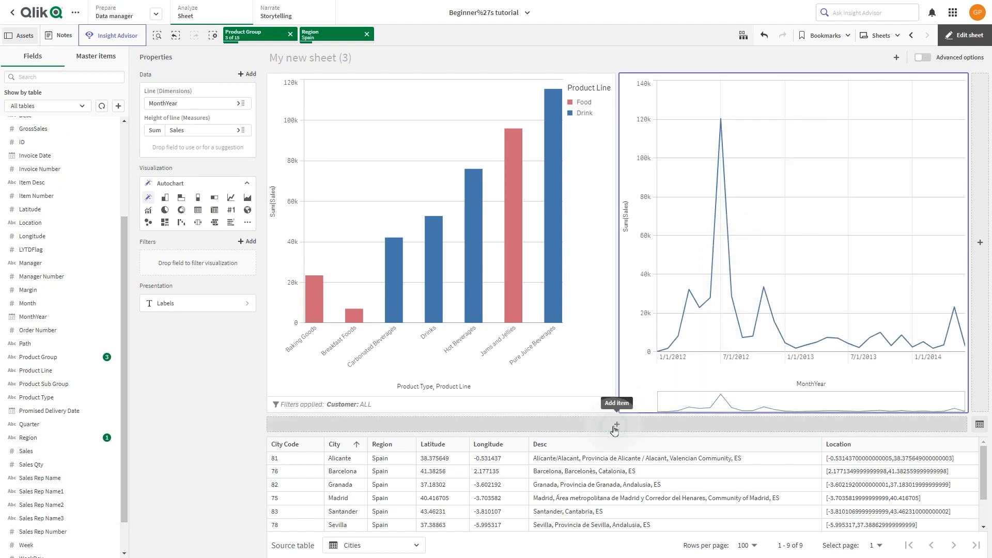
- Add a Sum(Sales) KPI showing 412.5k in a new row below the charts
{"action": "left_click", "coordinate": [614, 424]}
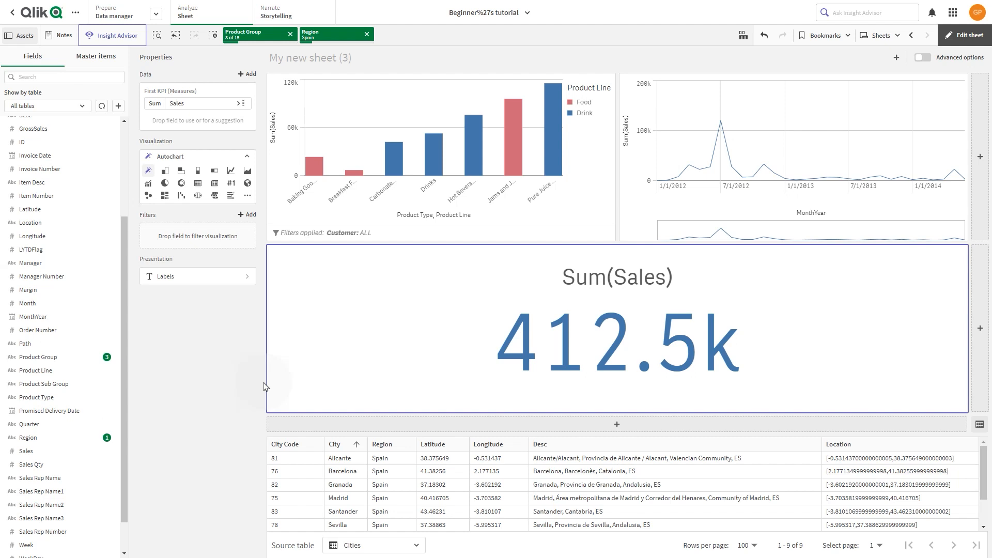
{"action": "mouse_move", "coordinate": [919, 474]}
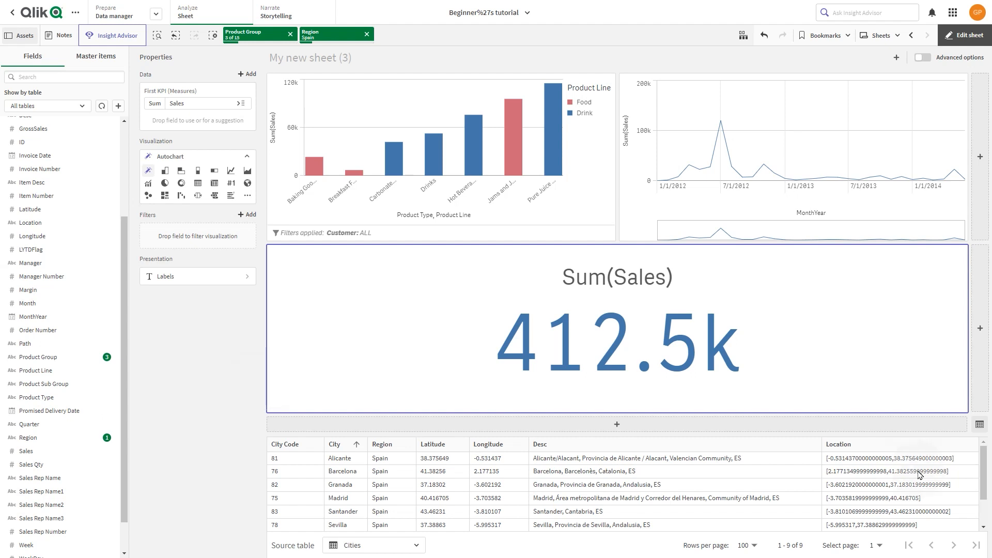
{"action": "mouse_move", "coordinate": [979, 428]}
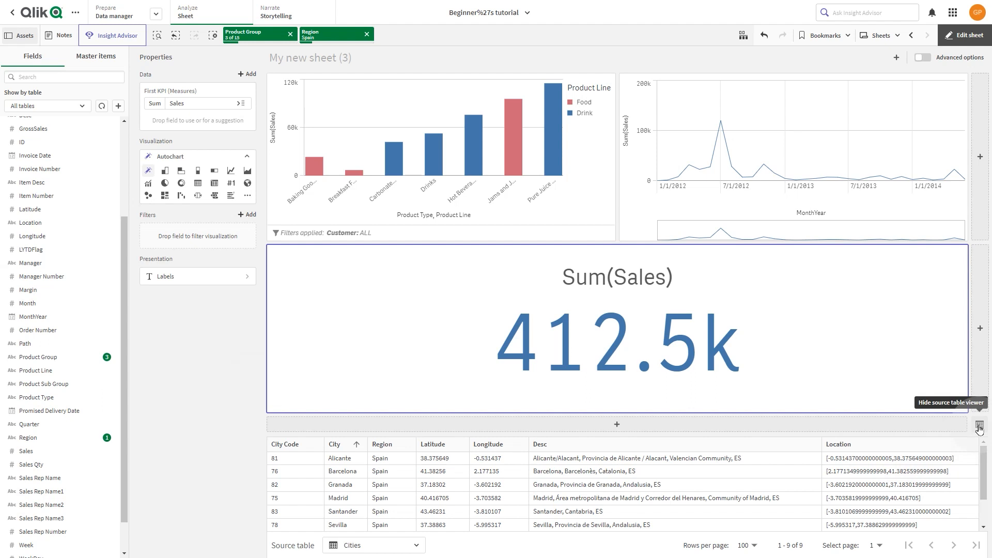
{"action": "left_click", "coordinate": [979, 427]}
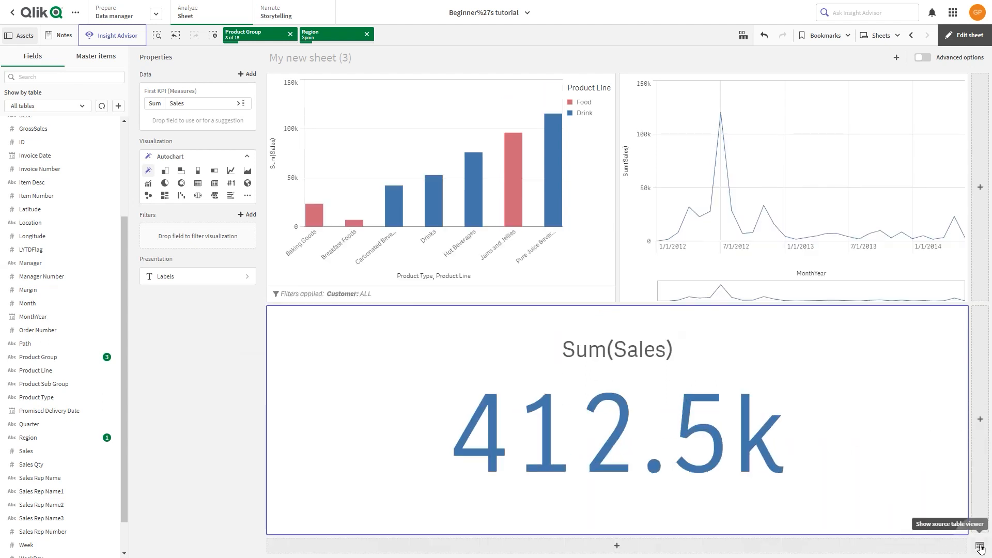
{"action": "left_click", "coordinate": [979, 549]}
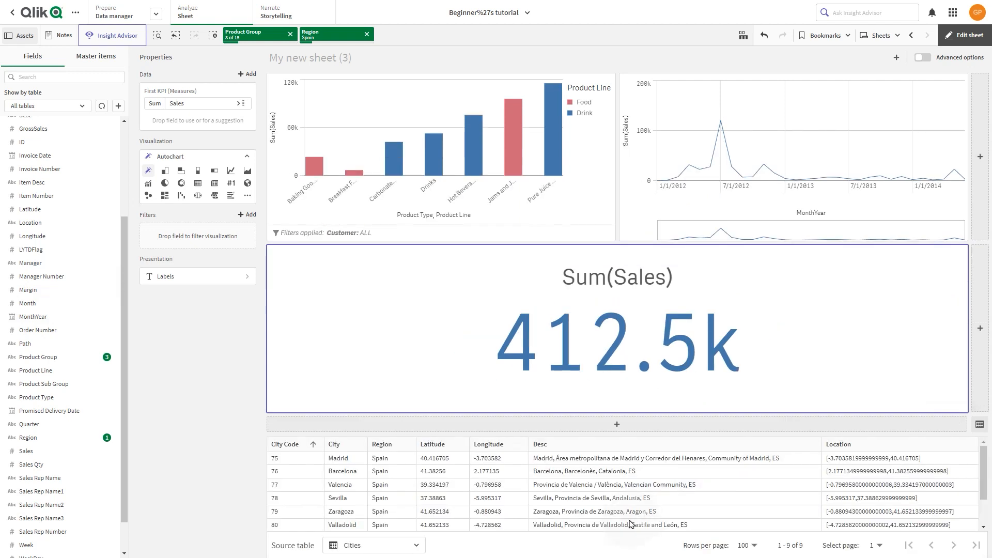
{"action": "mouse_move", "coordinate": [812, 487]}
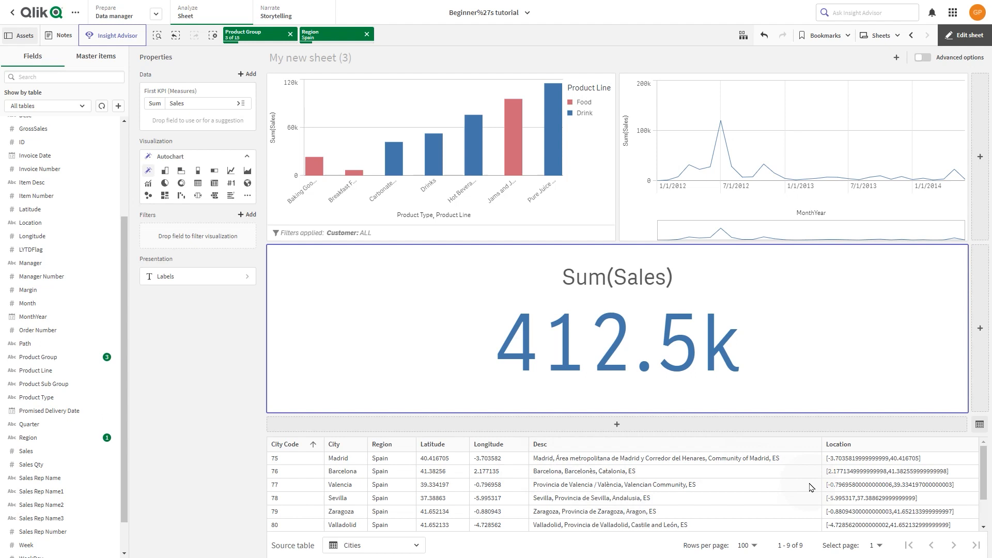